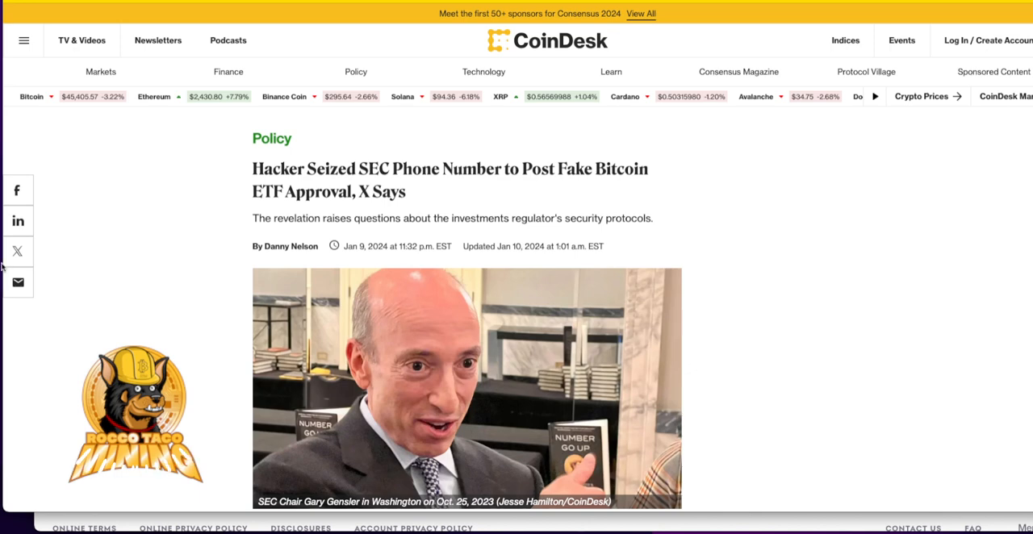
pyautogui.moveTo(164, 260)
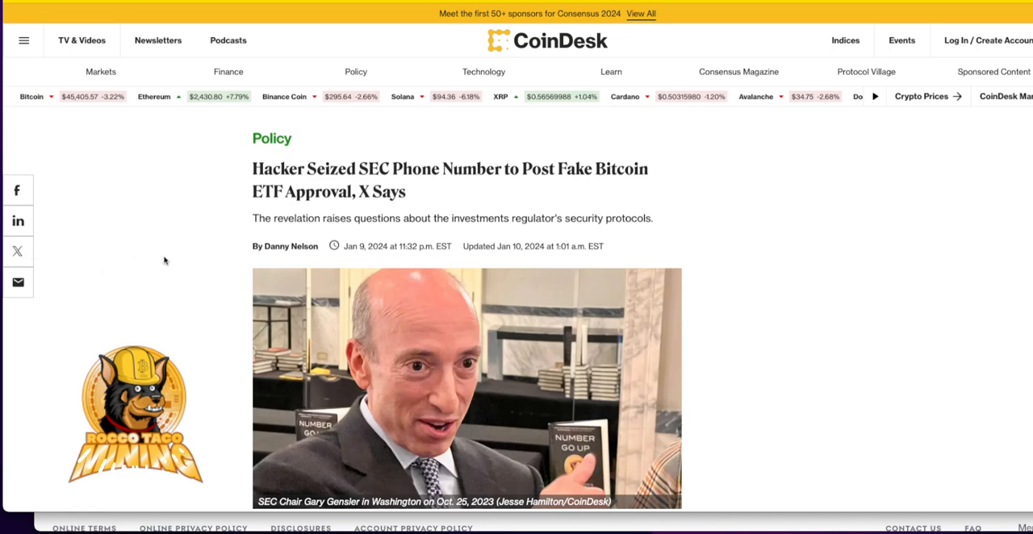
# - Read past the headline and photo into the body text about X's investigation of the SEC number takeover
pyautogui.scroll(-3)
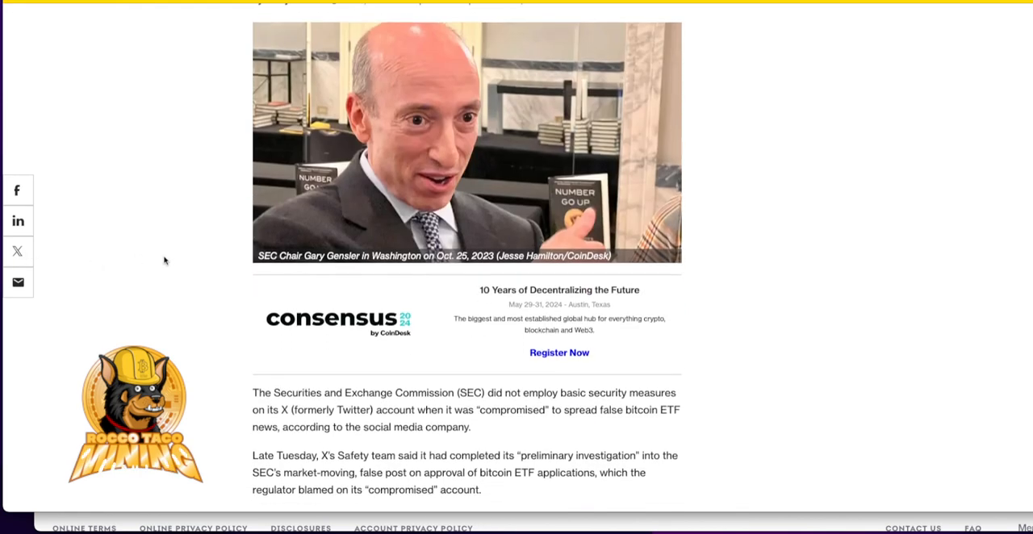
pyautogui.scroll(-3)
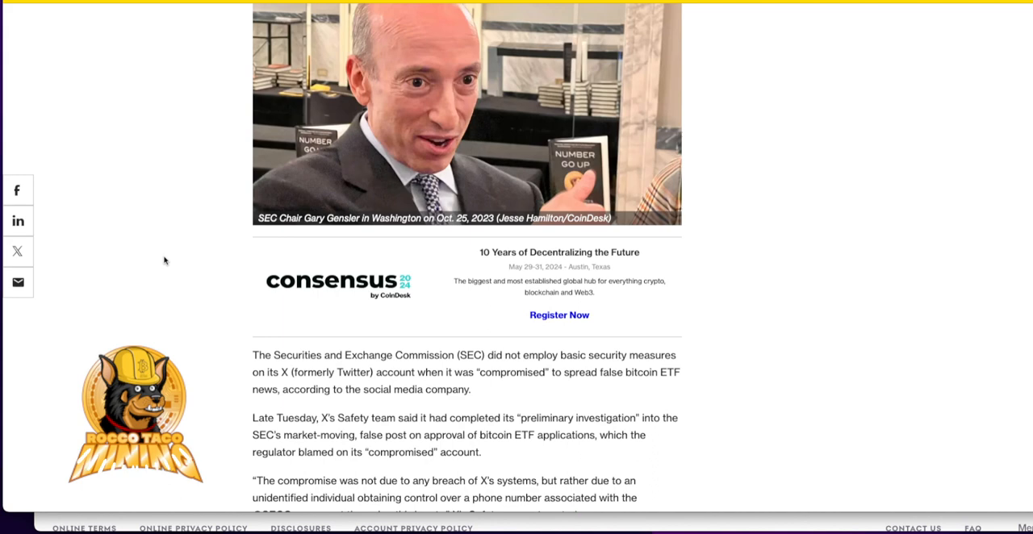
pyautogui.scroll(-3)
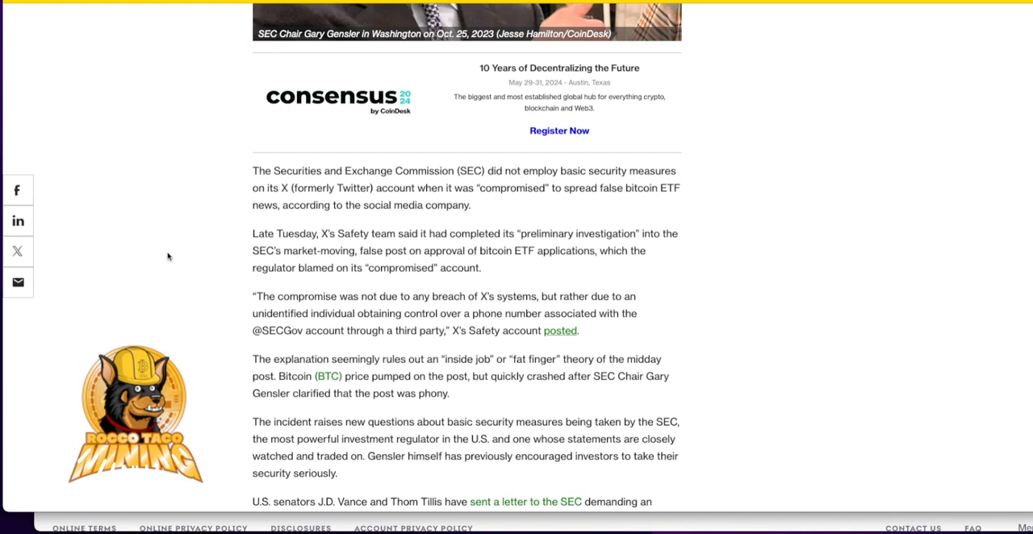
pyautogui.moveTo(158, 203)
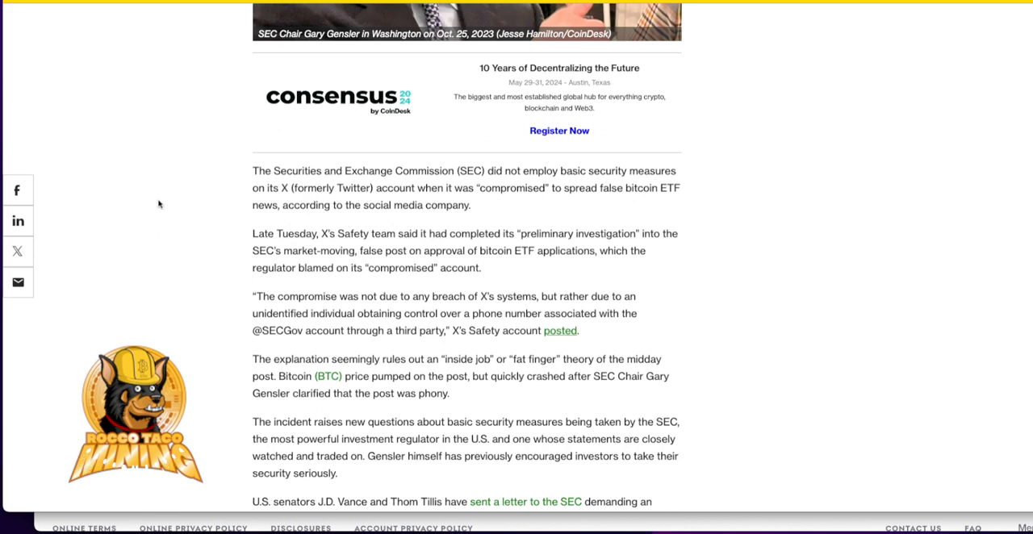
# - Read through the article body and the embedded posts about SEC account security
pyautogui.scroll(-3)
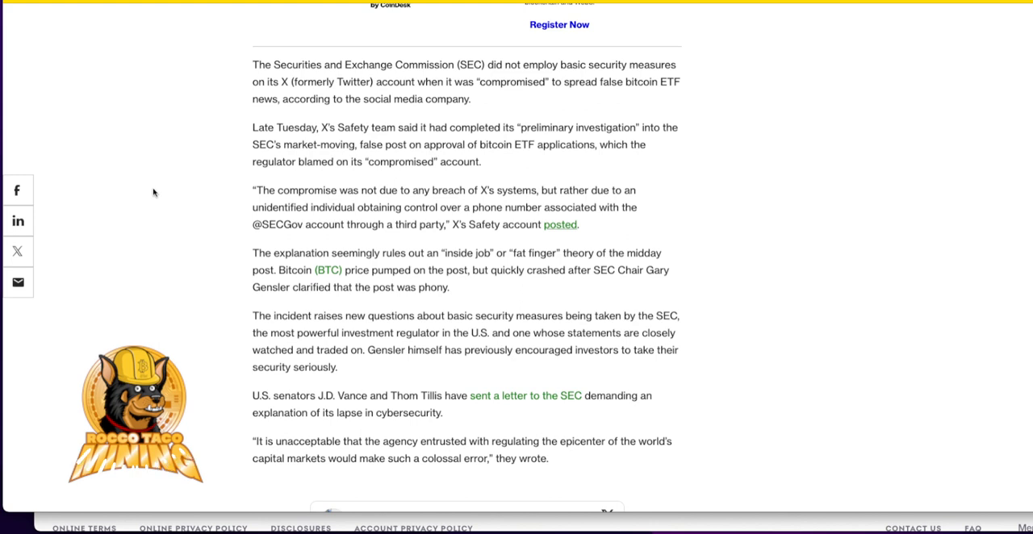
pyautogui.scroll(-3)
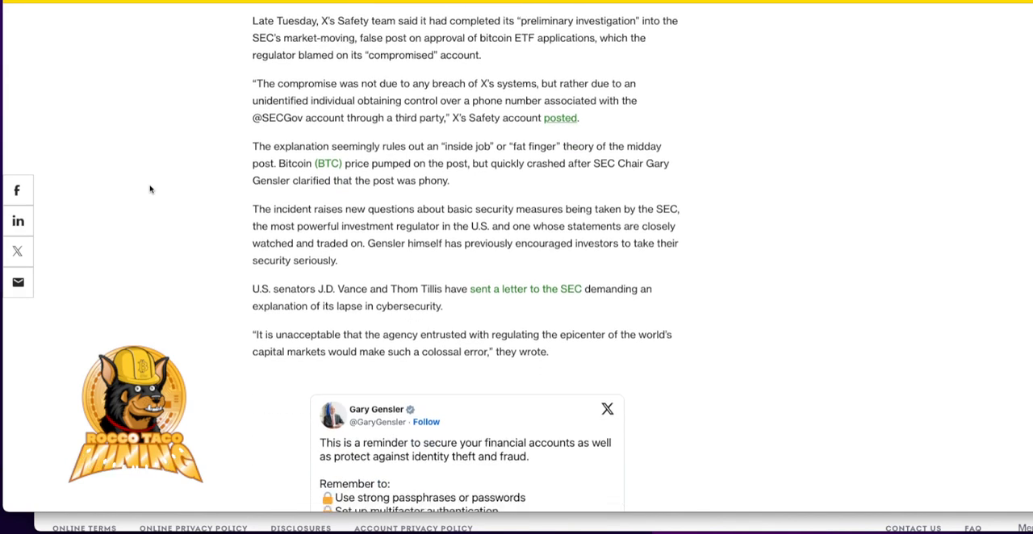
pyautogui.scroll(-3)
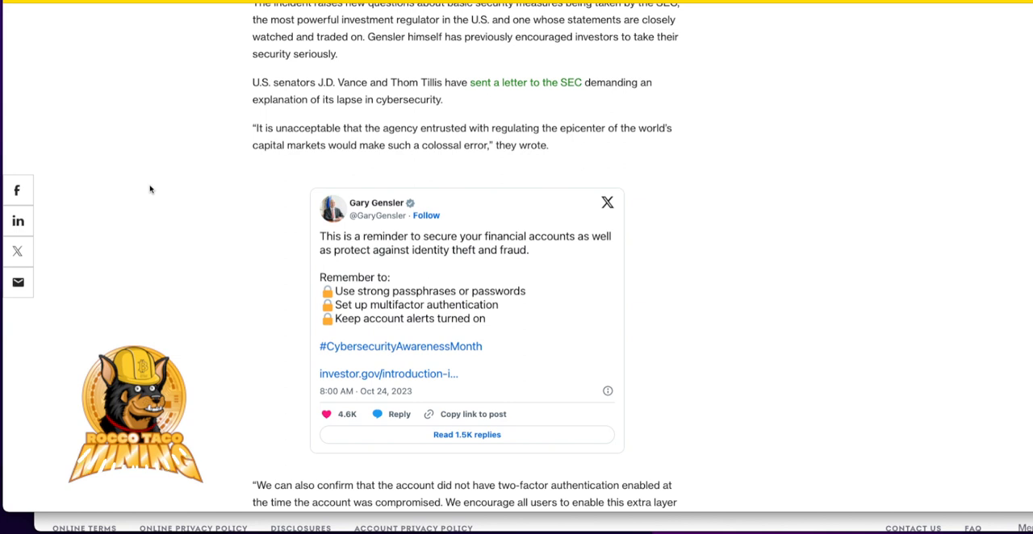
pyautogui.scroll(-3)
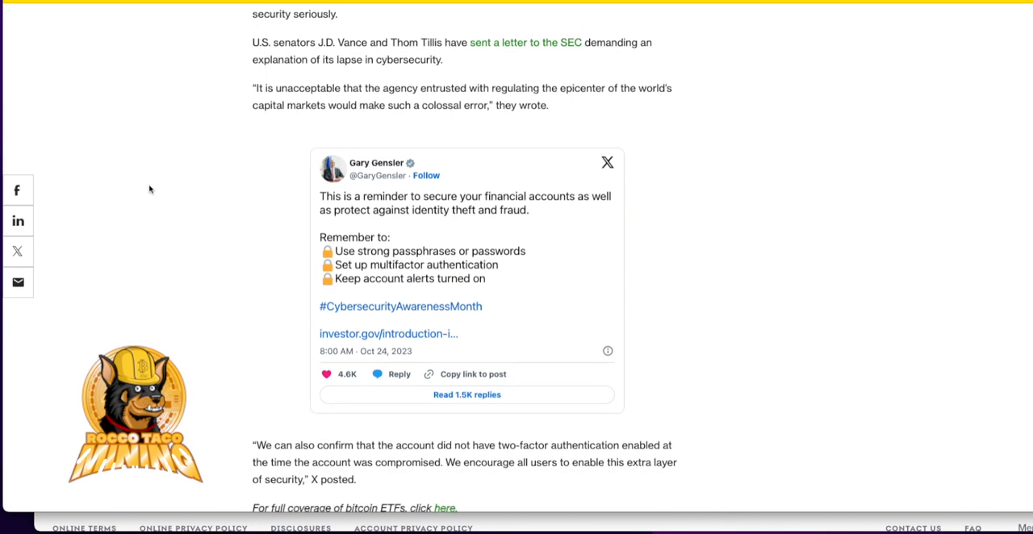
pyautogui.scroll(-3)
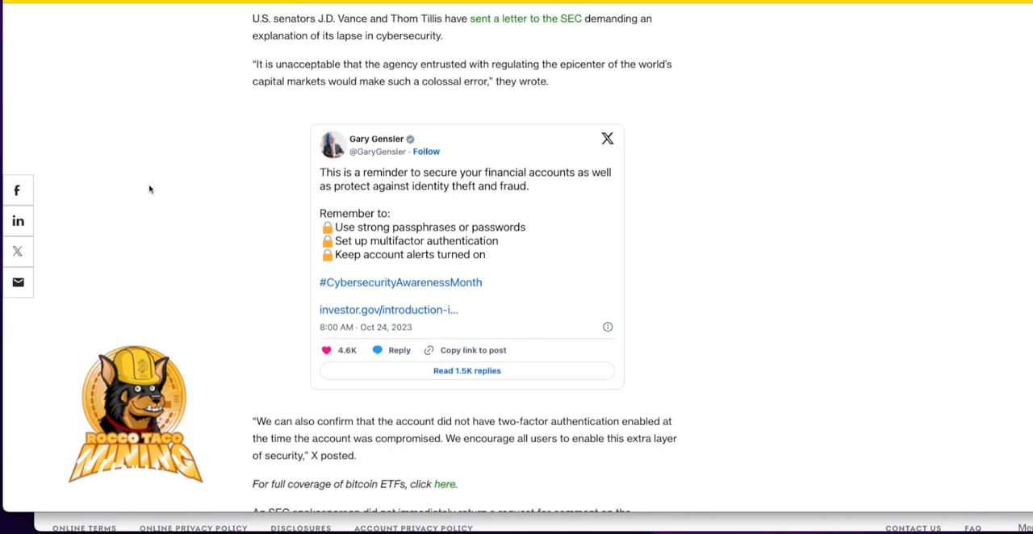
pyautogui.scroll(-3)
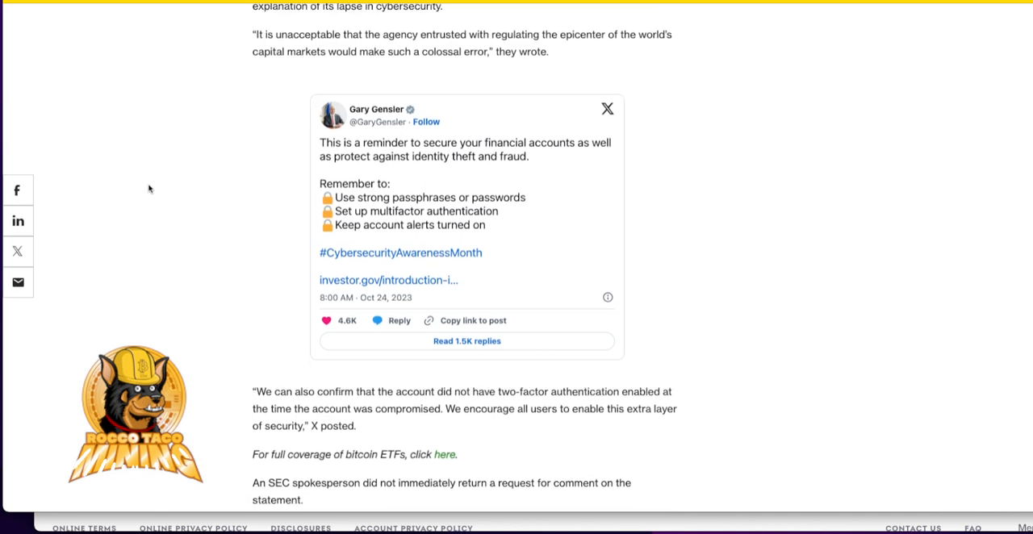
# - Reach the recommended stories at the article's end and settle on the Decrypt senators story
pyautogui.scroll(-3)
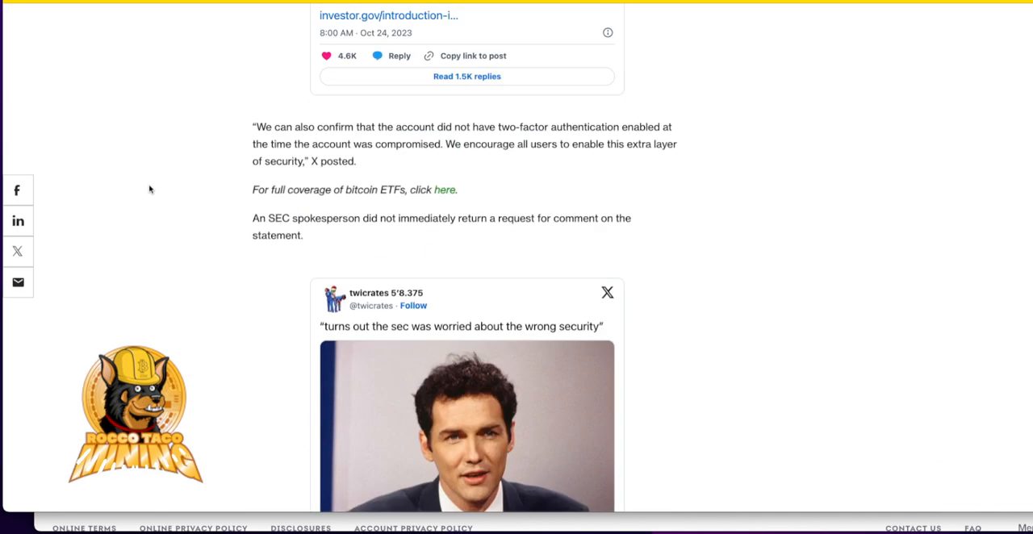
pyautogui.scroll(-3)
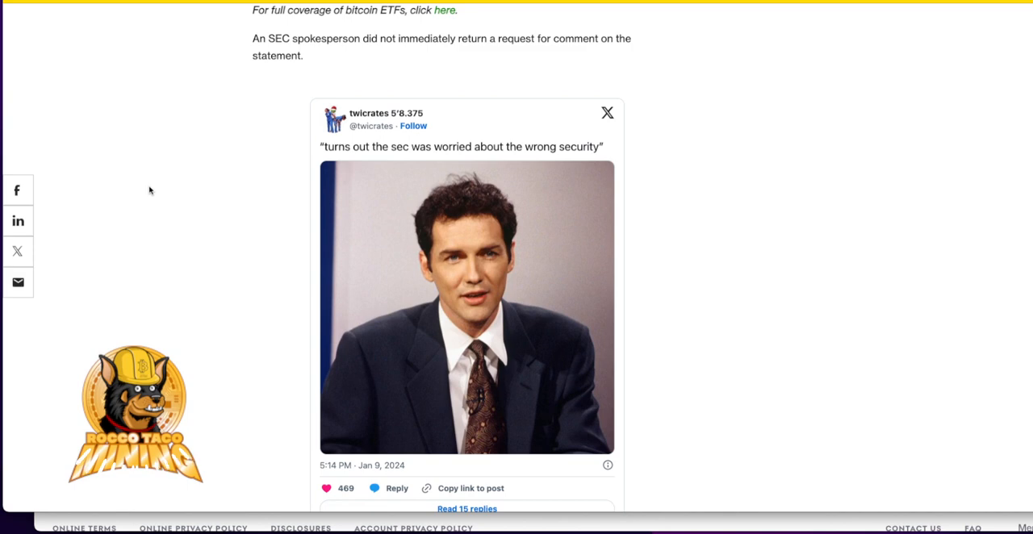
pyautogui.scroll(-3)
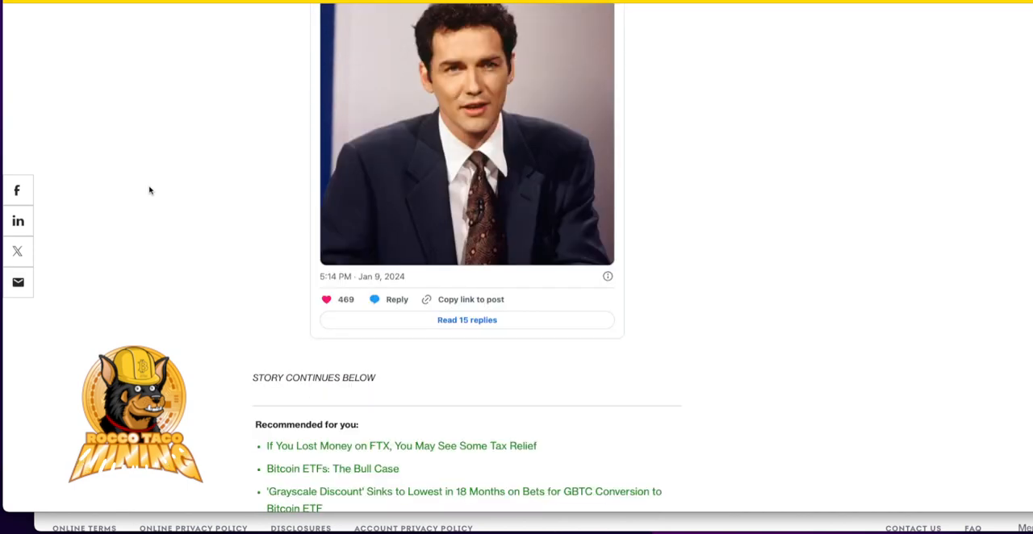
pyautogui.scroll(3)
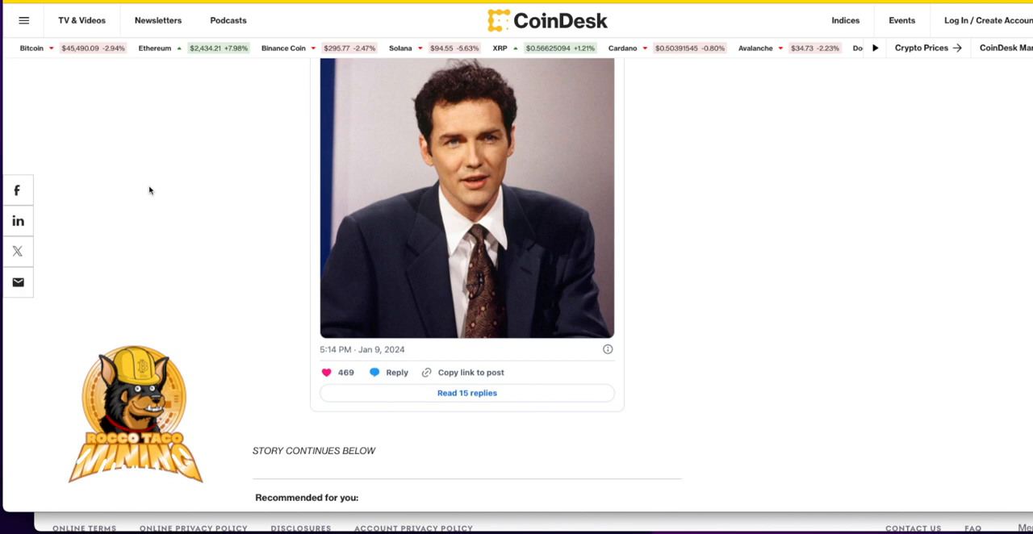
pyautogui.moveTo(209, 221)
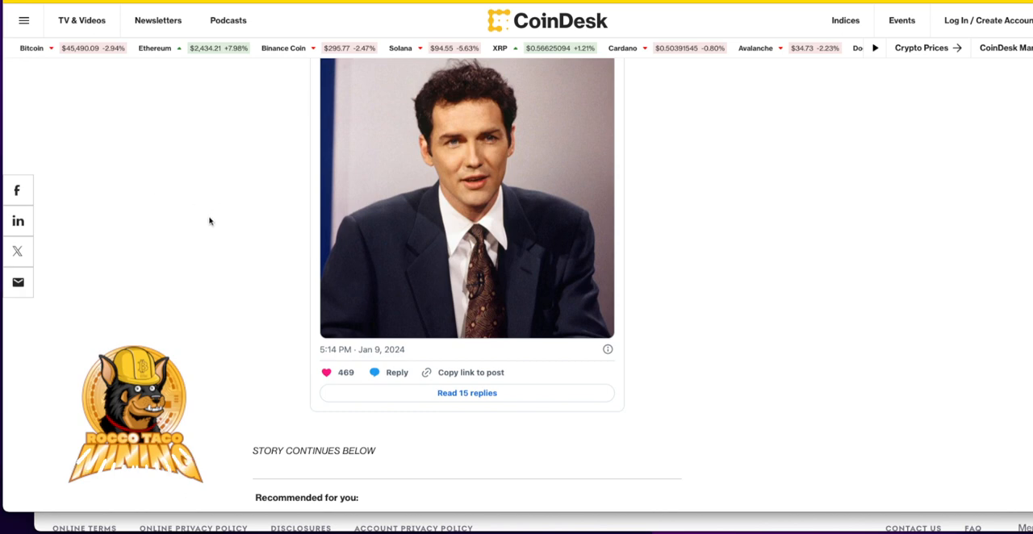
pyautogui.scroll(3)
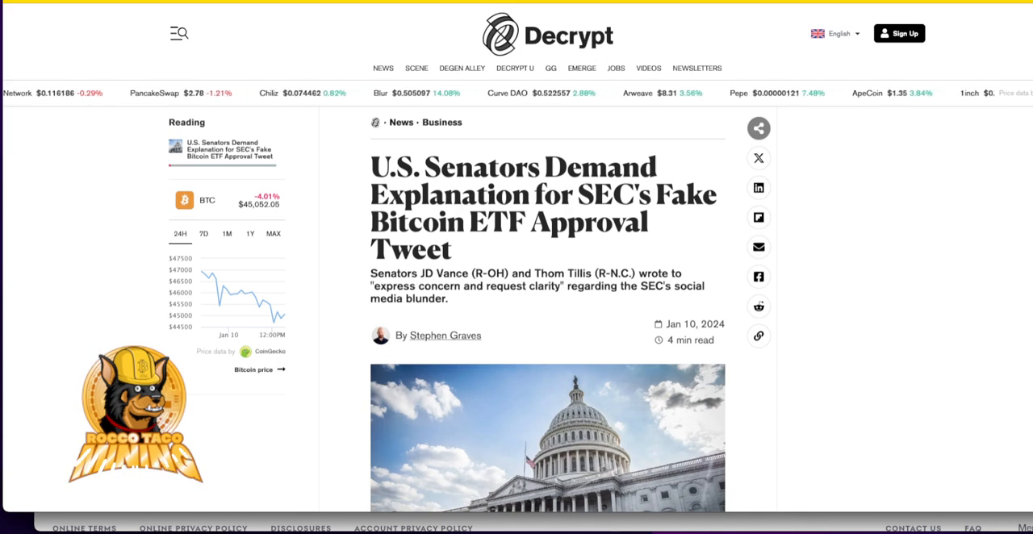
# - Read the Decrypt article's opening into the senators' letter to Gensler about the fake tweet
pyautogui.scroll(-3)
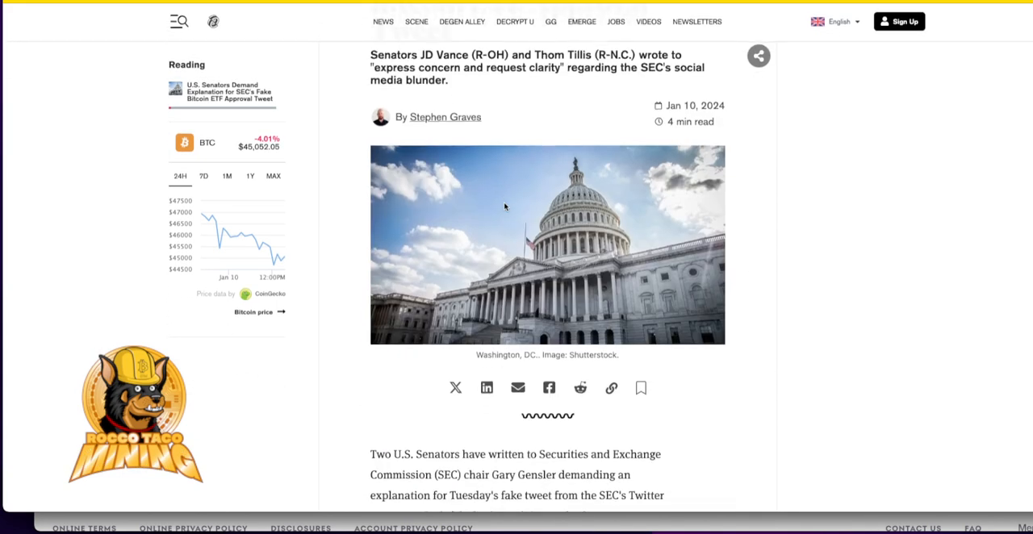
pyautogui.scroll(-3)
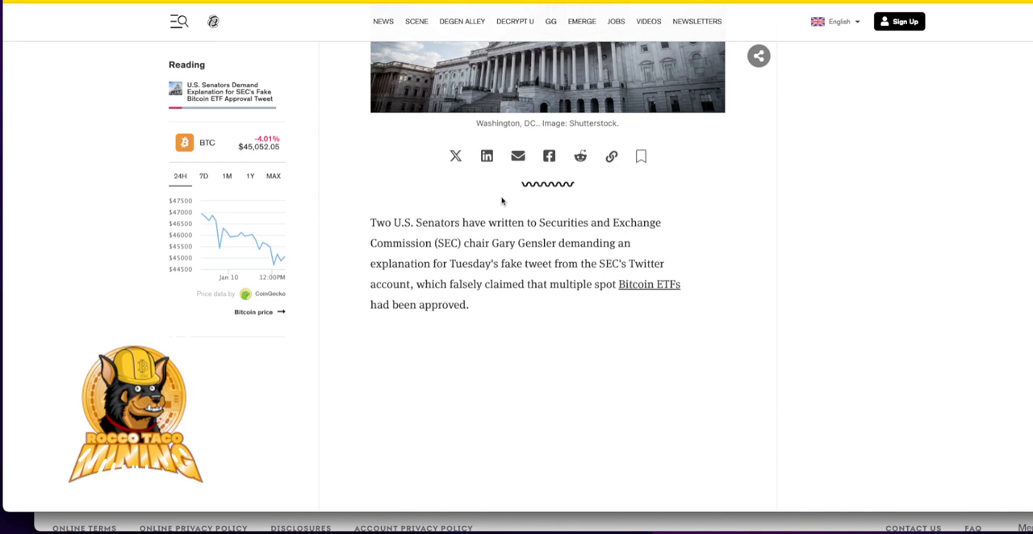
pyautogui.moveTo(500, 220)
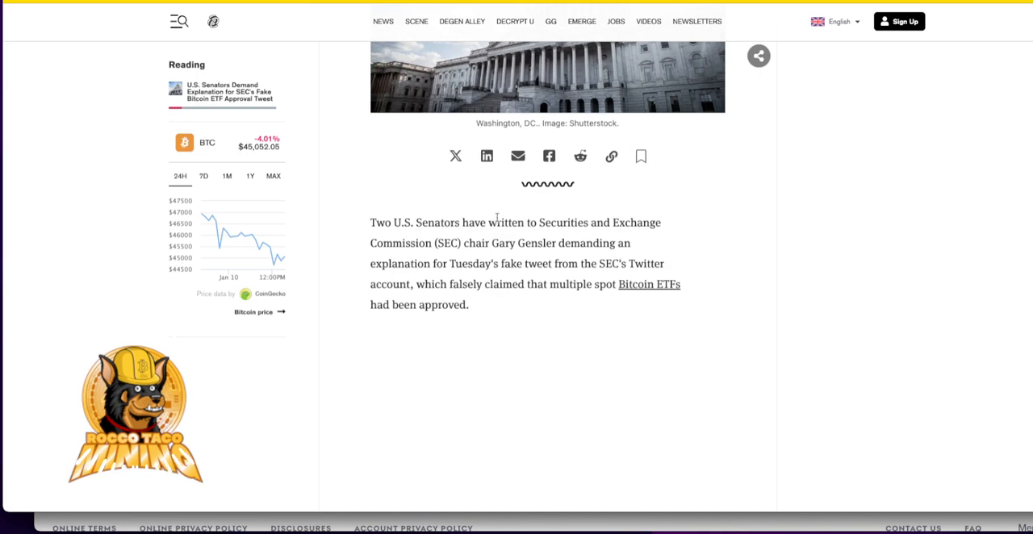
pyautogui.scroll(-3)
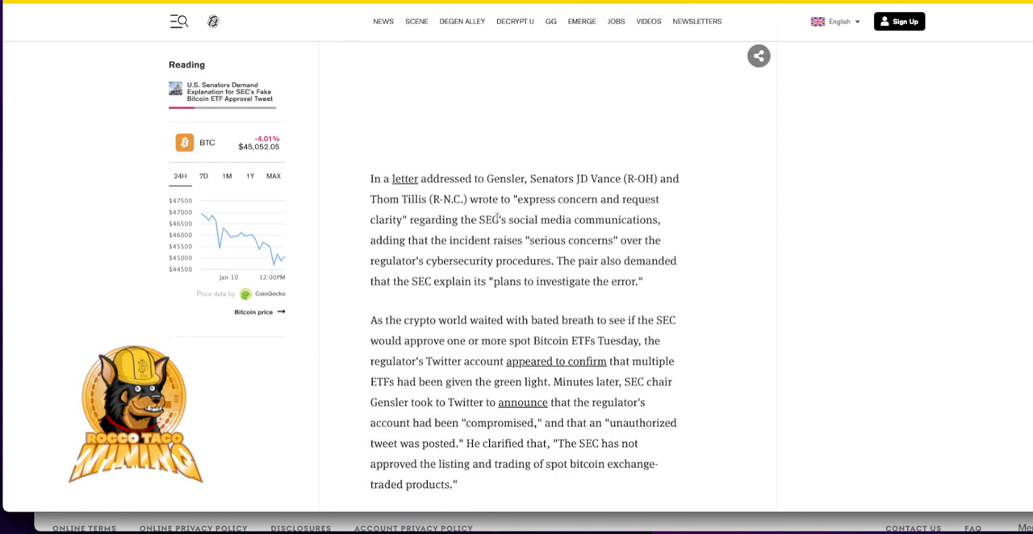
# - Read on to Bitcoin's plunge from $47,680 after the fake announcement and the BTC chart
pyautogui.scroll(-3)
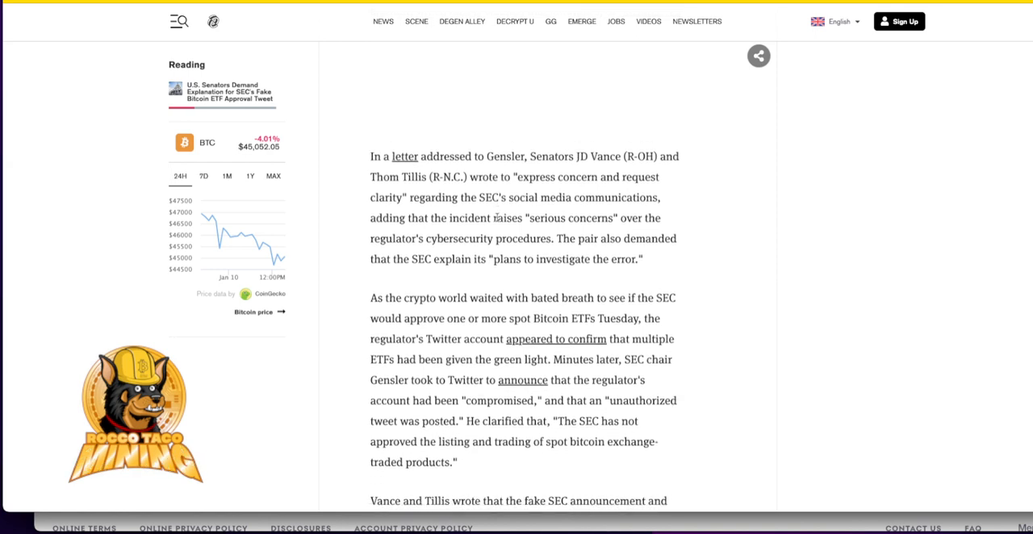
pyautogui.scroll(-3)
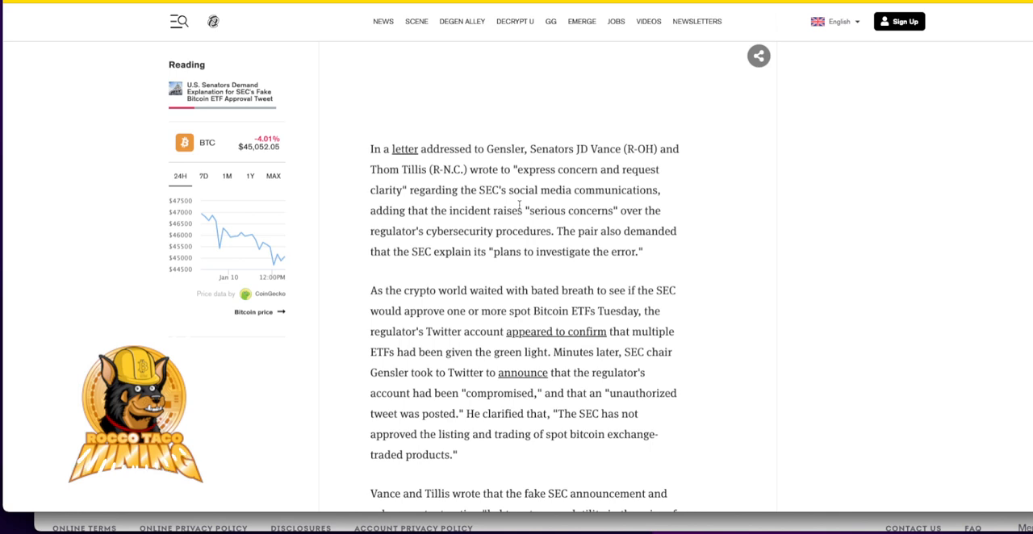
pyautogui.scroll(-3)
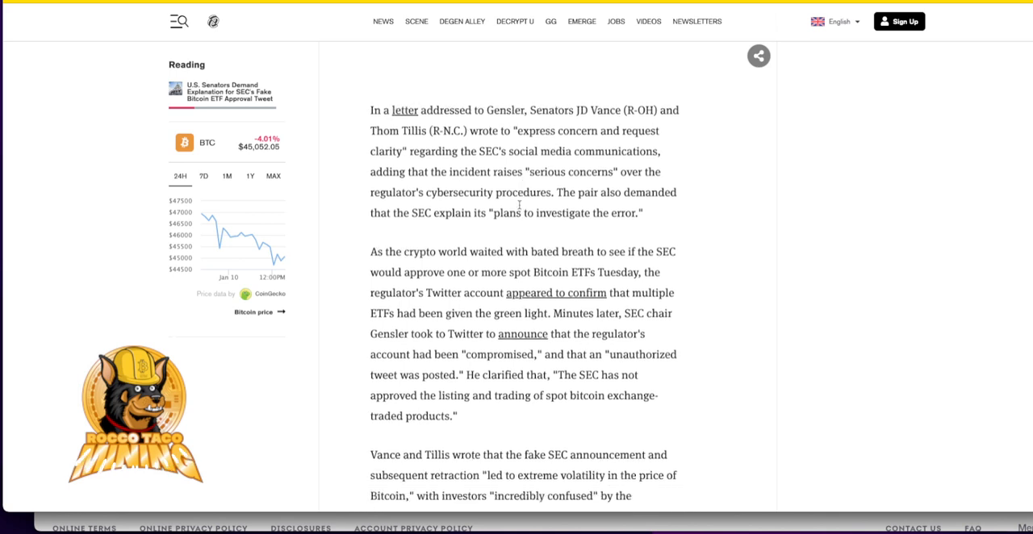
pyautogui.scroll(-3)
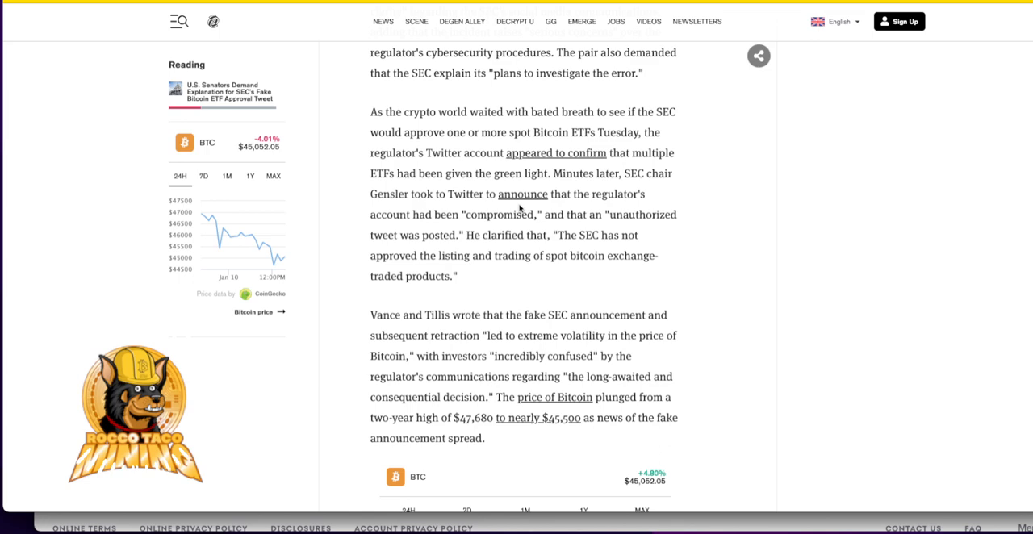
# - Read the senators' demands and Twitter Safety's finding of an unauthorized phone-number takeover
pyautogui.scroll(-3)
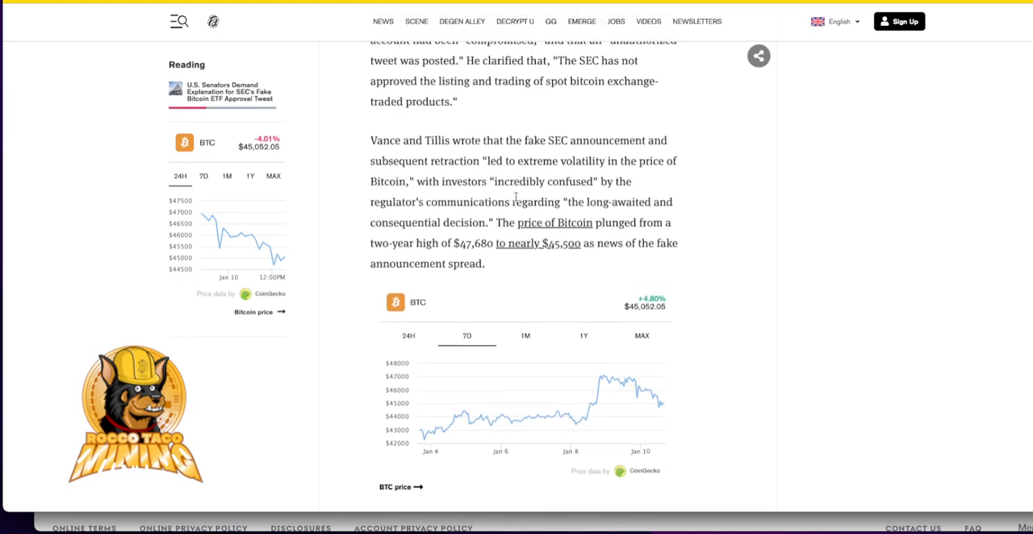
pyautogui.scroll(-3)
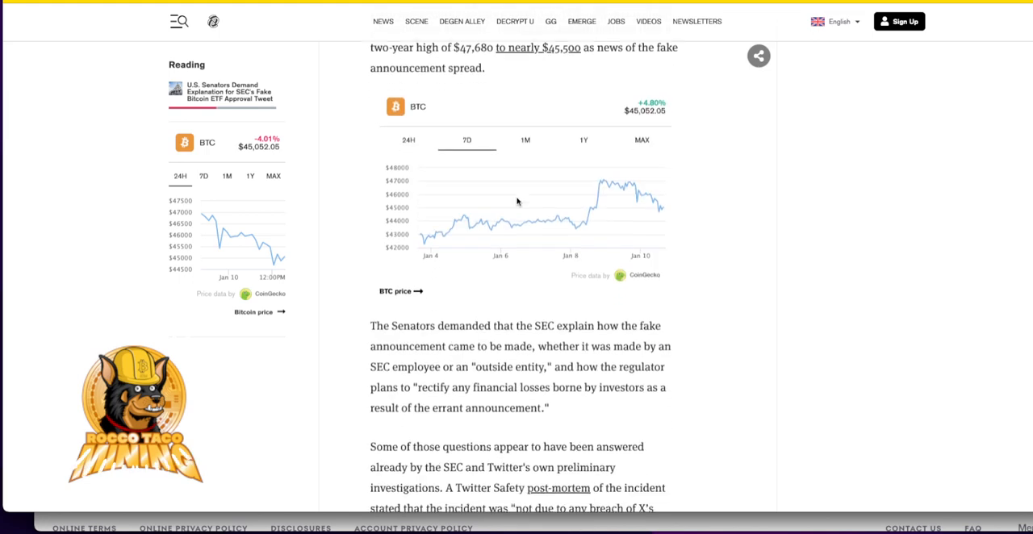
pyautogui.scroll(-3)
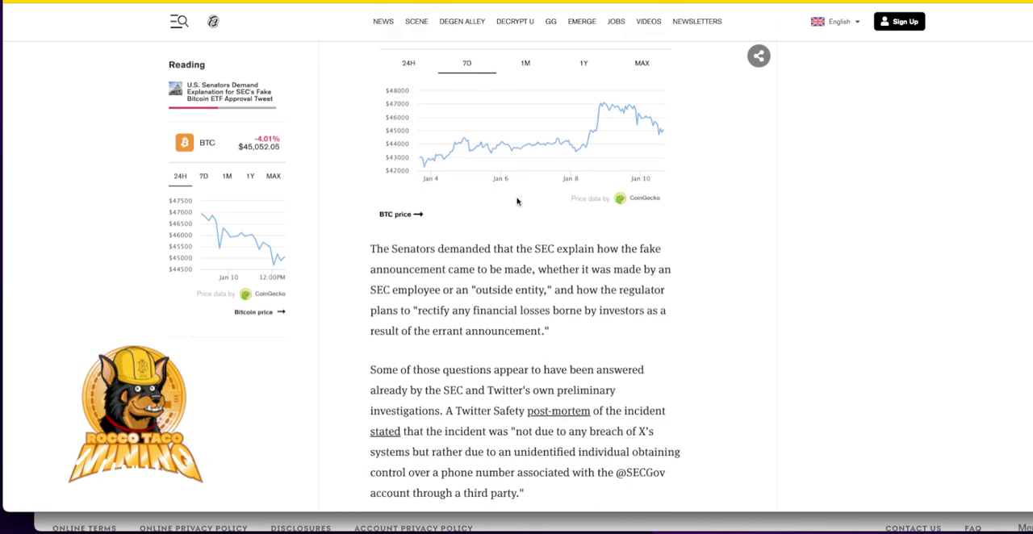
pyautogui.moveTo(516, 195)
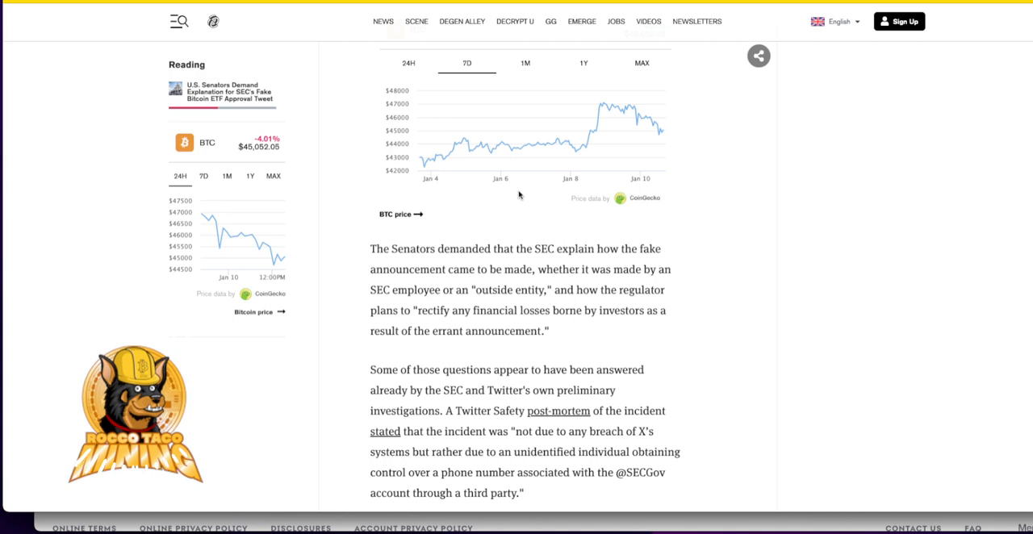
pyautogui.moveTo(675, 244)
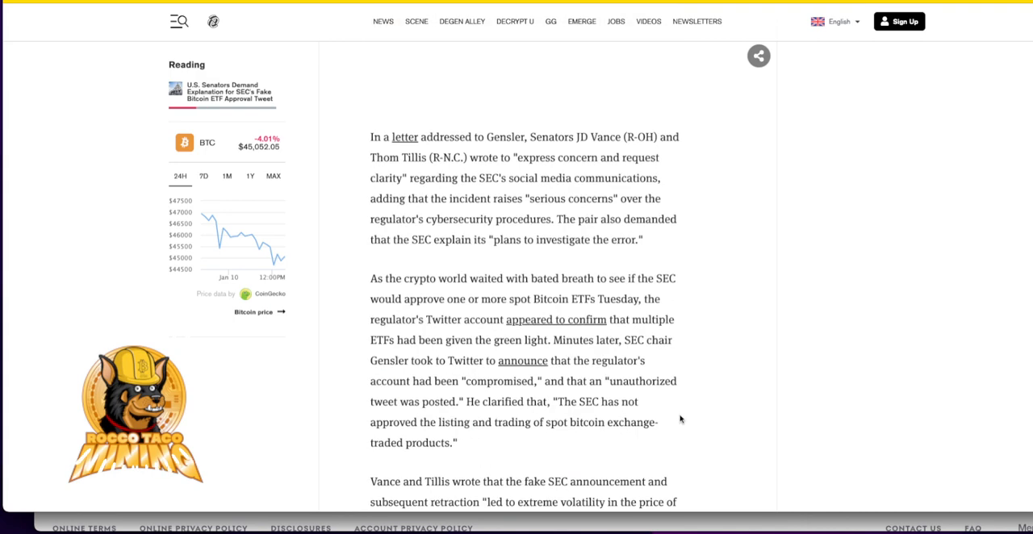
# - Return to the Decrypt article's headline at the top
pyautogui.scroll(3)
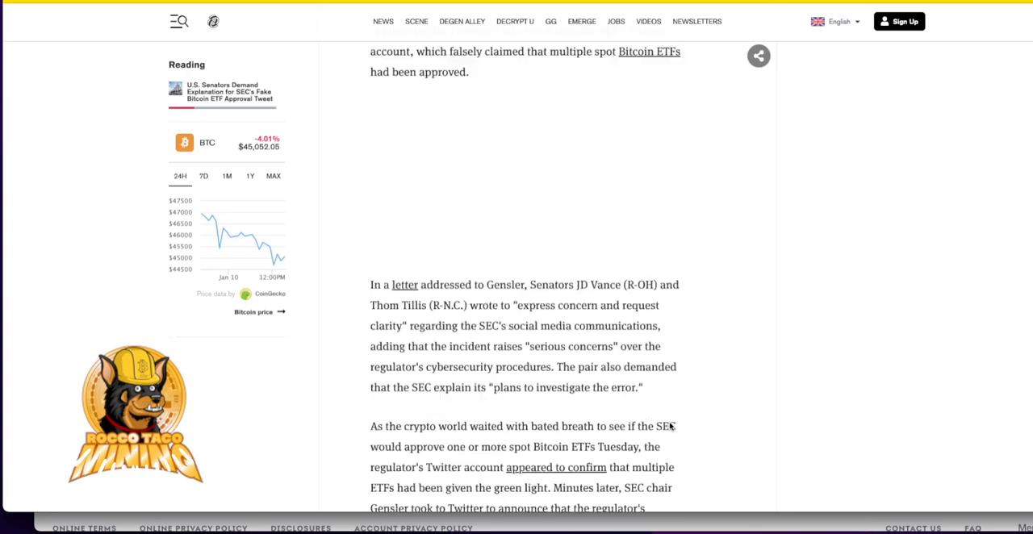
pyautogui.scroll(3)
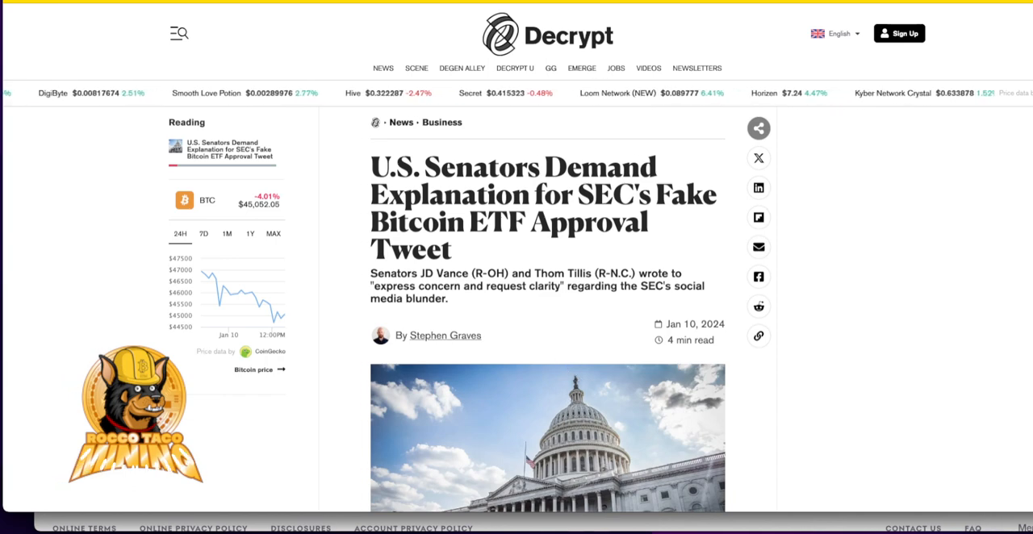
# - Switch to the Stocks app and bring up the BTC-USD quote with its one-year chart
pyautogui.click(573, 524)
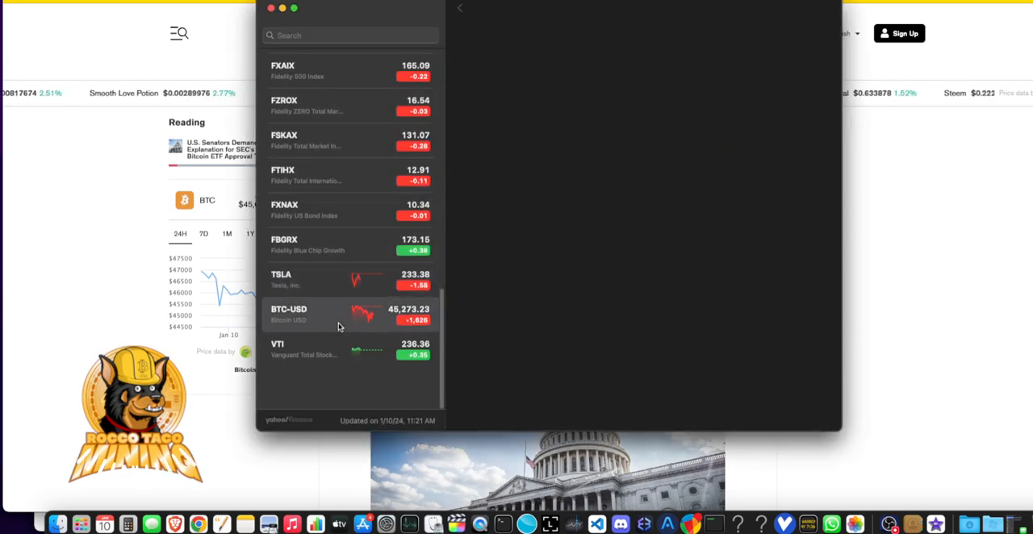
pyautogui.click(322, 315)
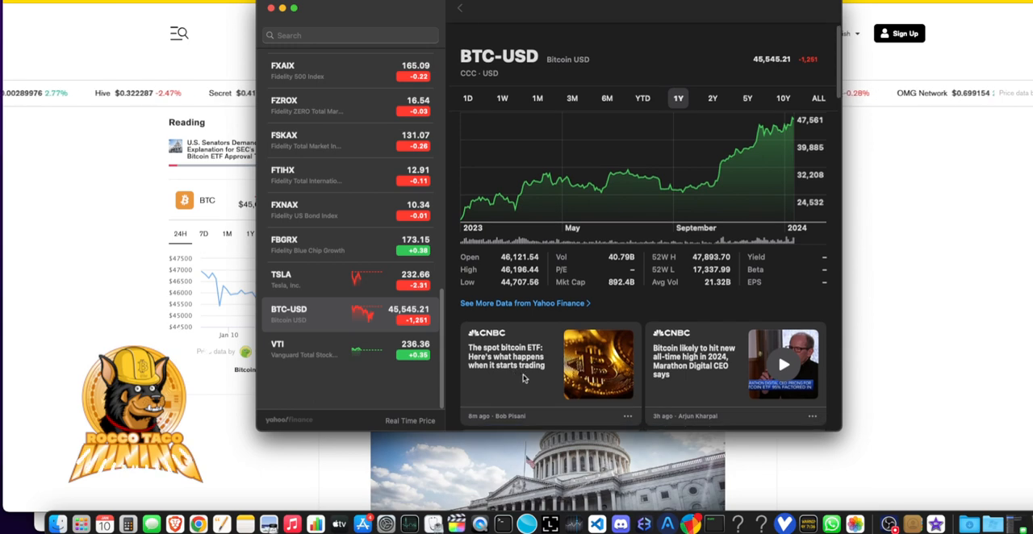
pyautogui.moveTo(514, 396)
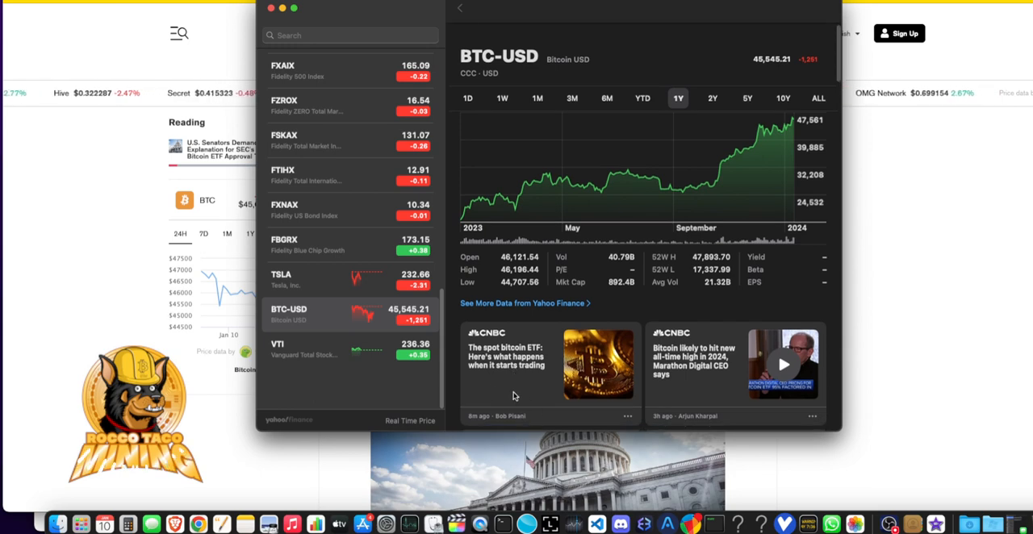
# - Read through BTC-USD's related news down to the Reuters and Kiplinger items
pyautogui.scroll(-3)
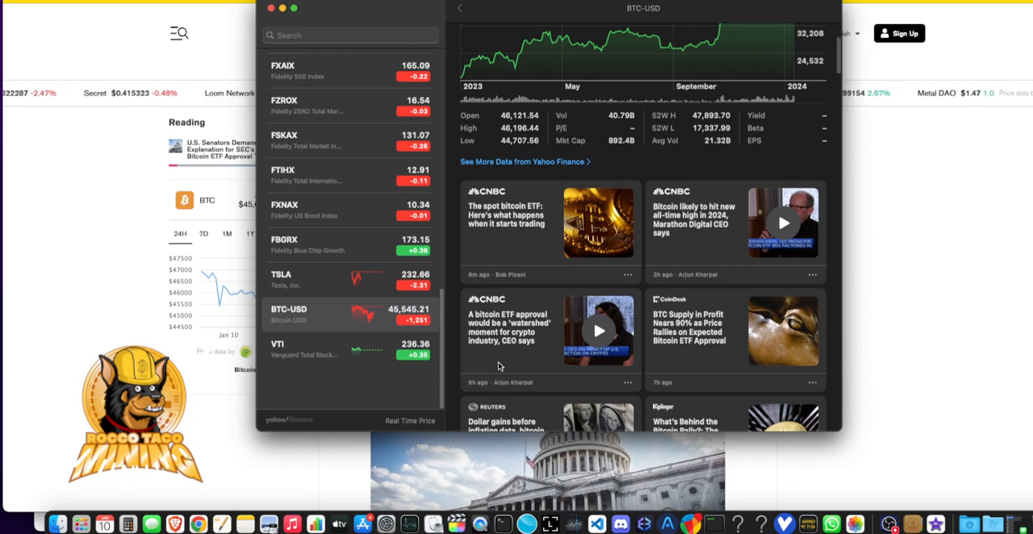
pyautogui.scroll(-3)
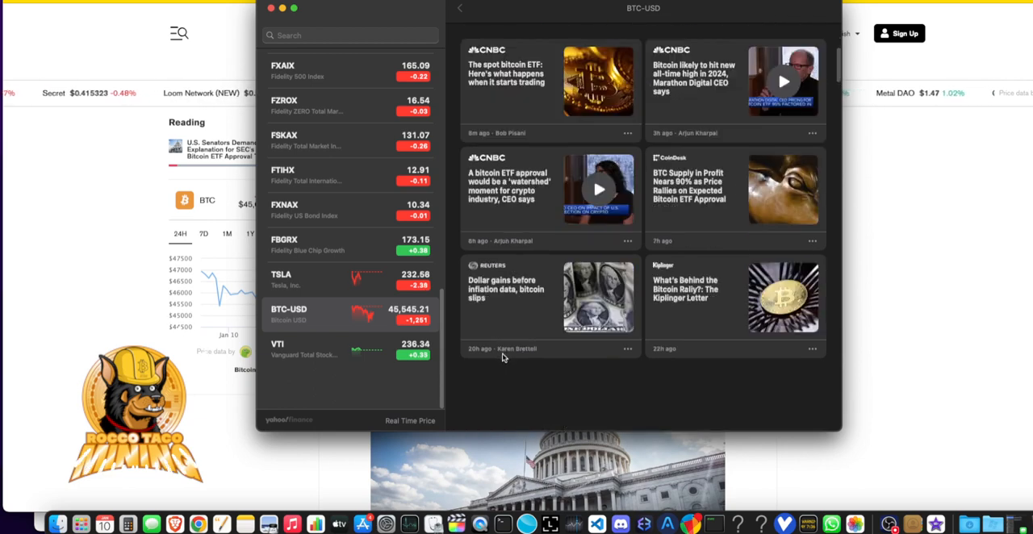
pyautogui.scroll(-3)
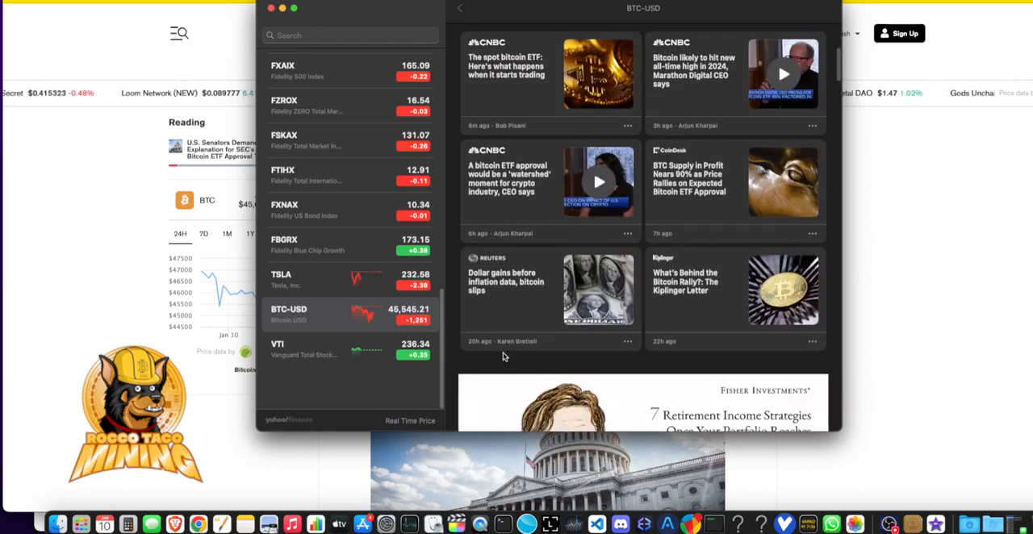